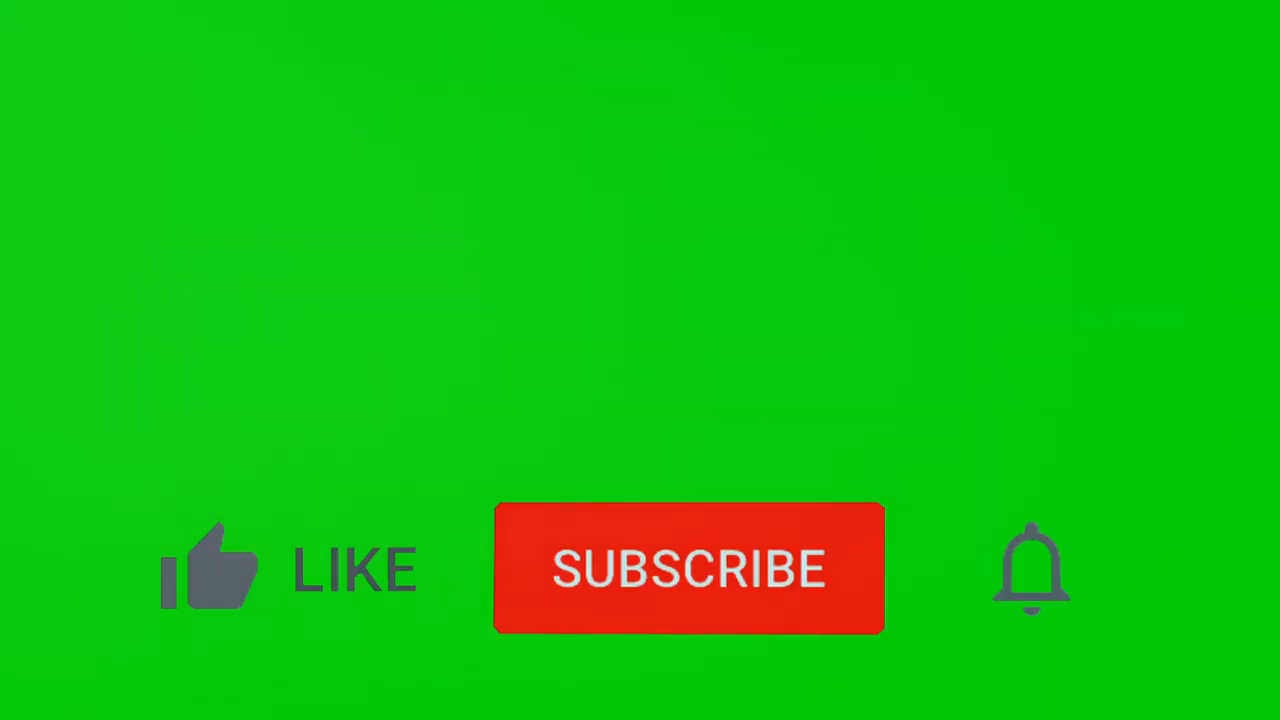
Turn the Like thumb blue and switch the red SUBSCRIBE button to SUBSCRIBED
{"action": "left_click", "coordinate": [210, 565]}
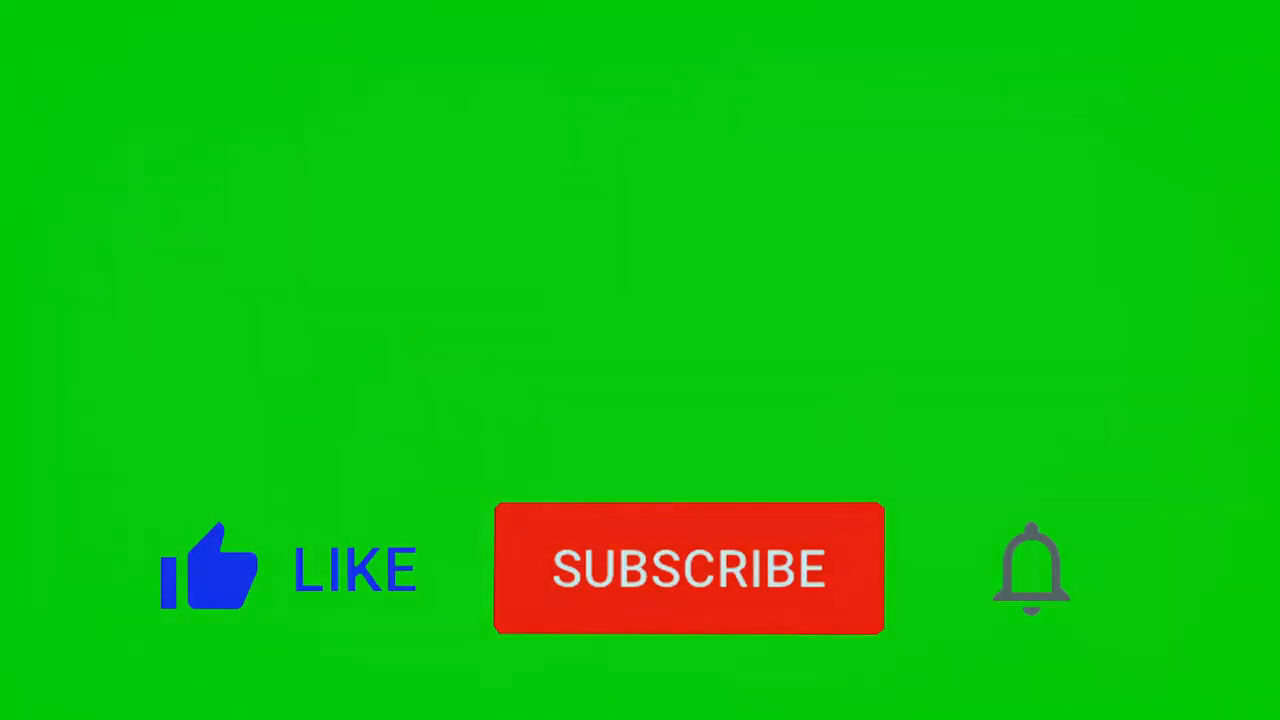
{"action": "left_click", "coordinate": [688, 568]}
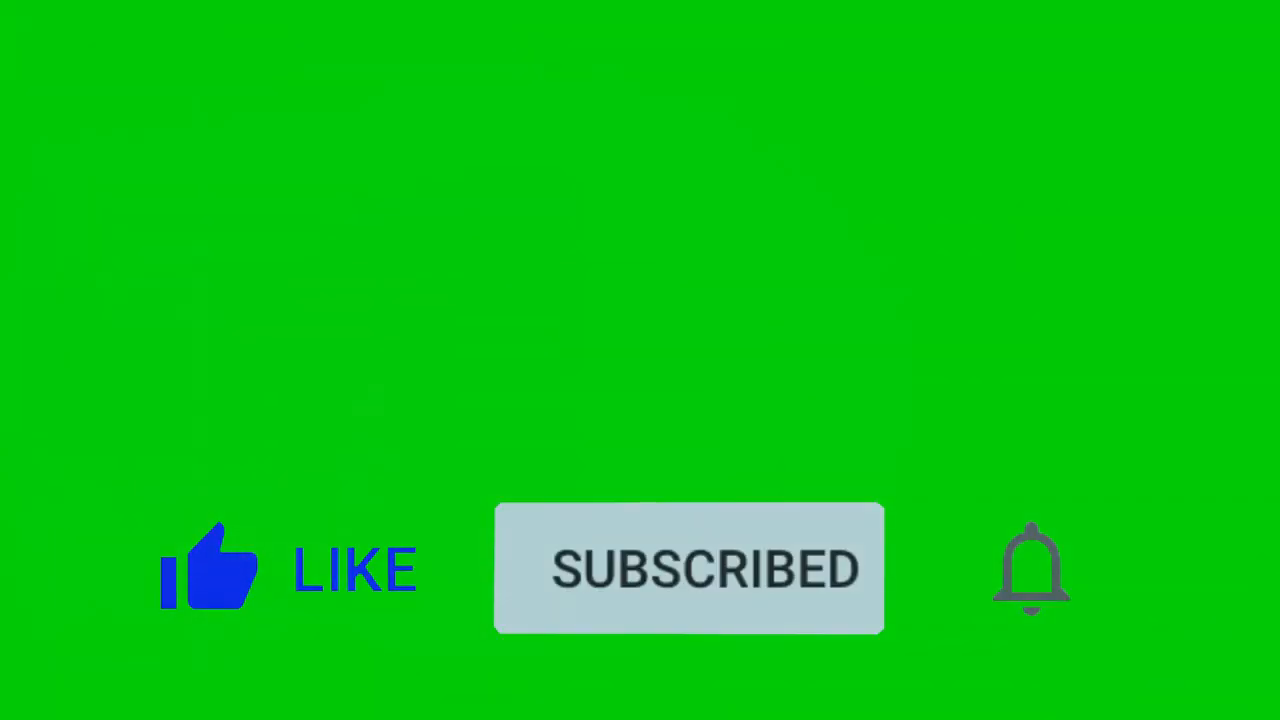